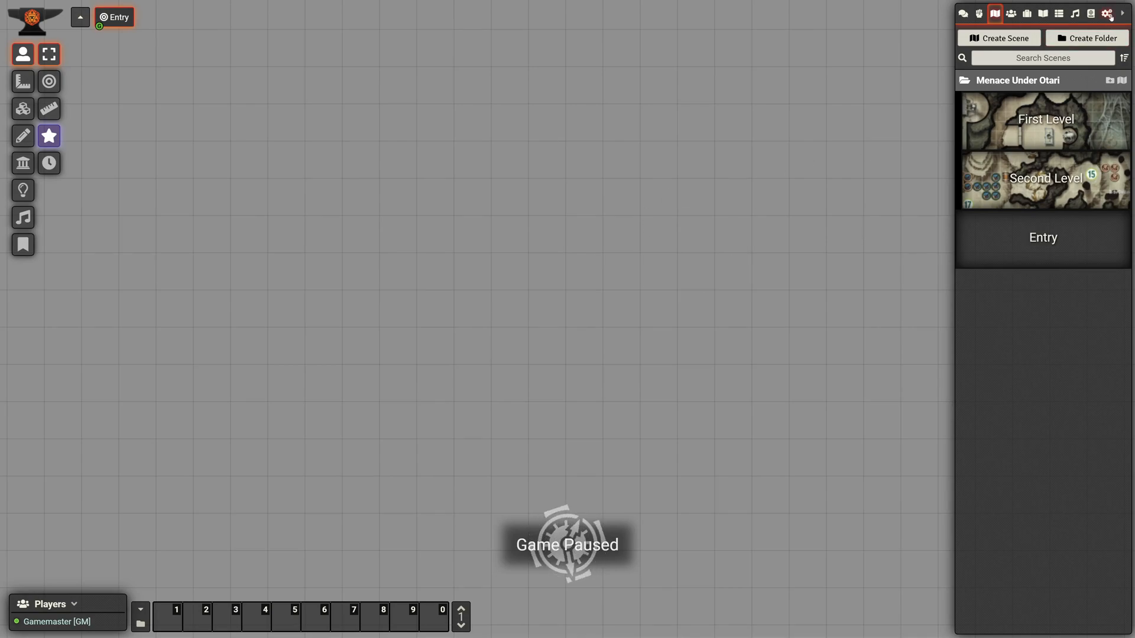
Step: Import Flip-Mat.pdf through the PDF Importer so map1 and map2 are saved to menace-under-otari
click(979, 13)
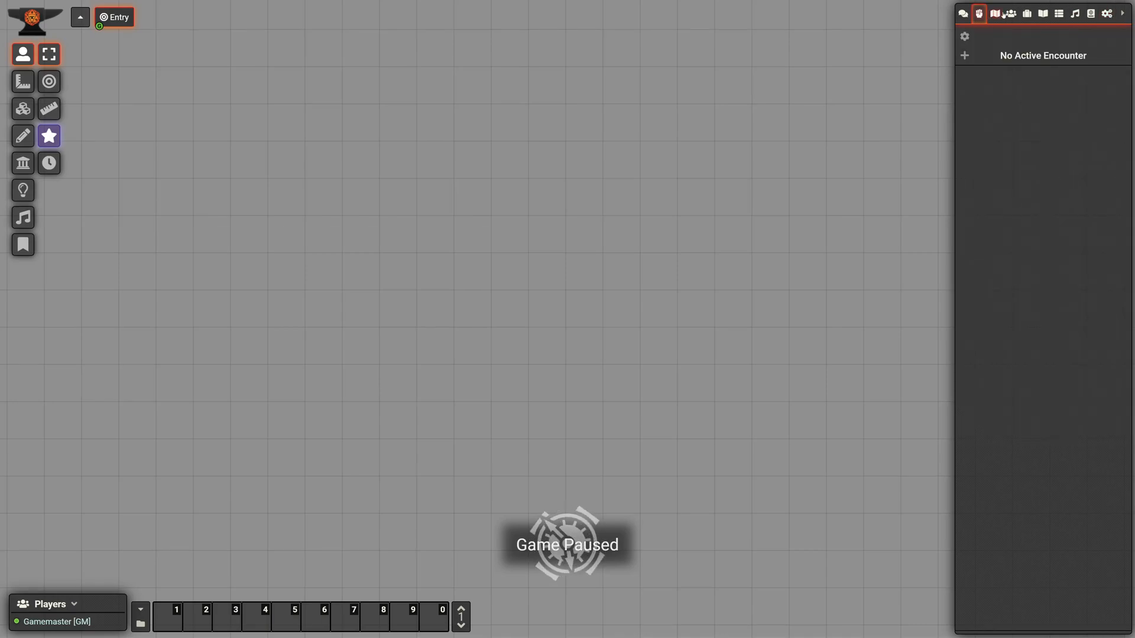
click(994, 13)
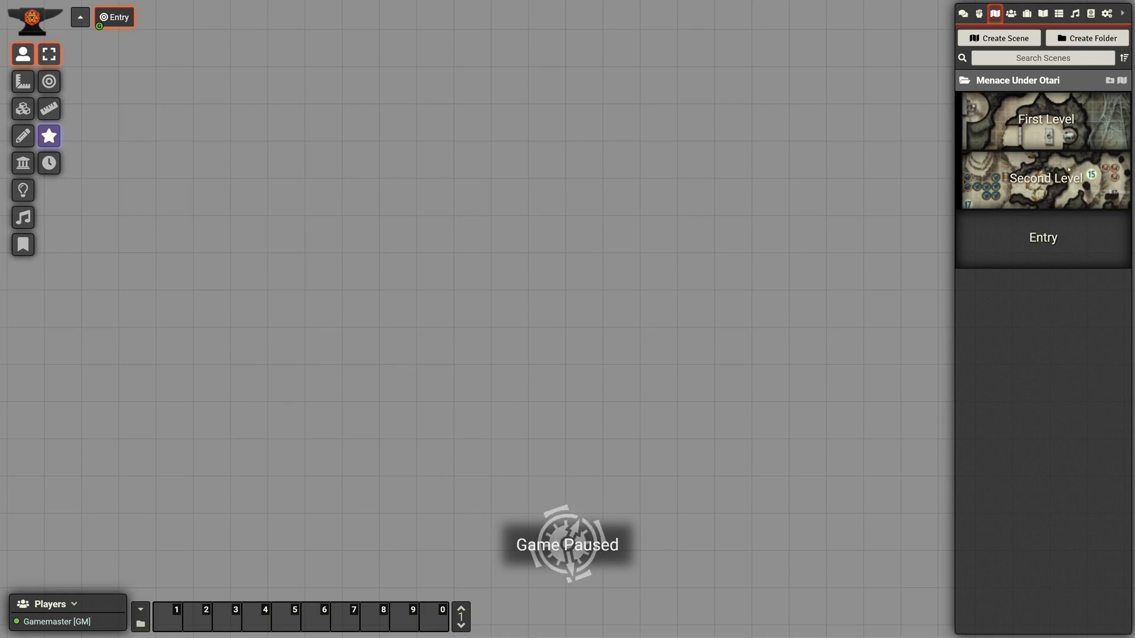
click(1106, 13)
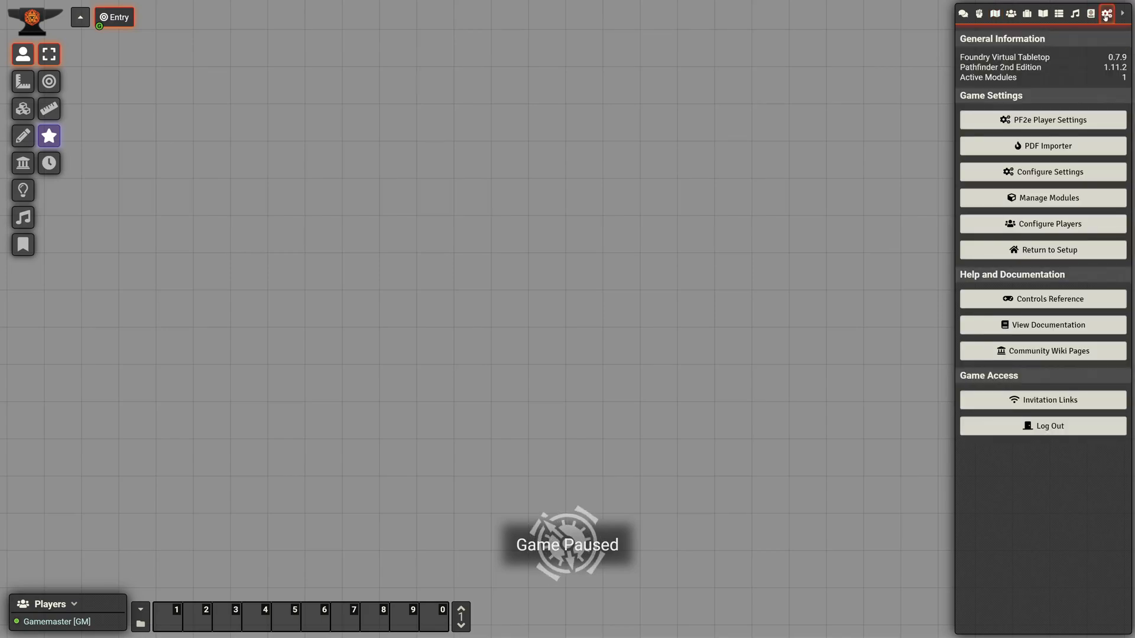
click(1041, 145)
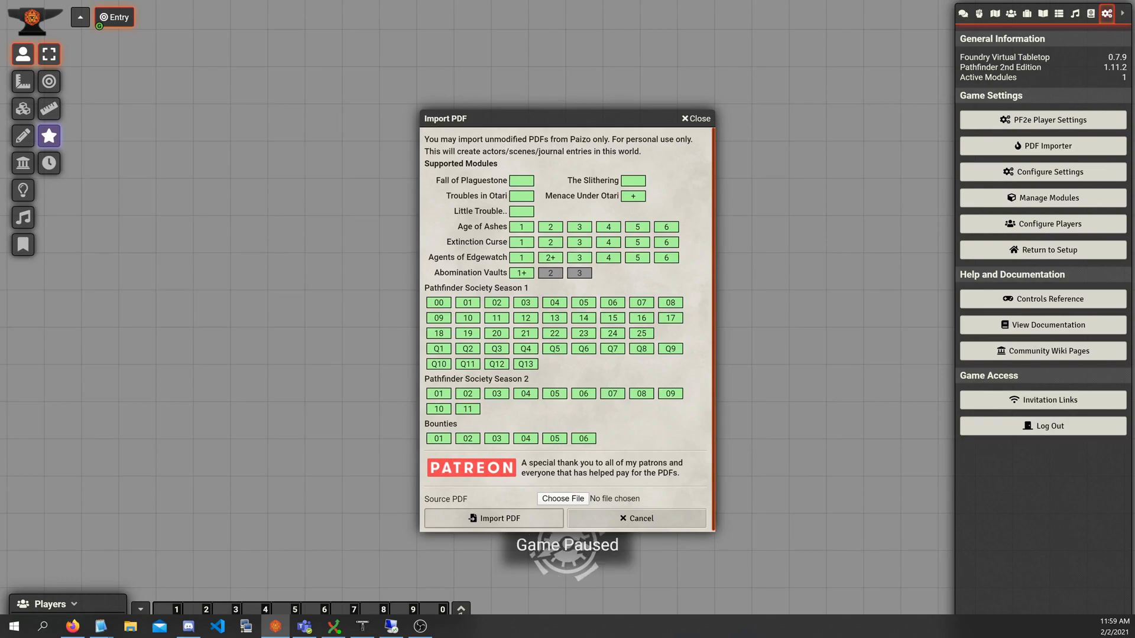
click(563, 497)
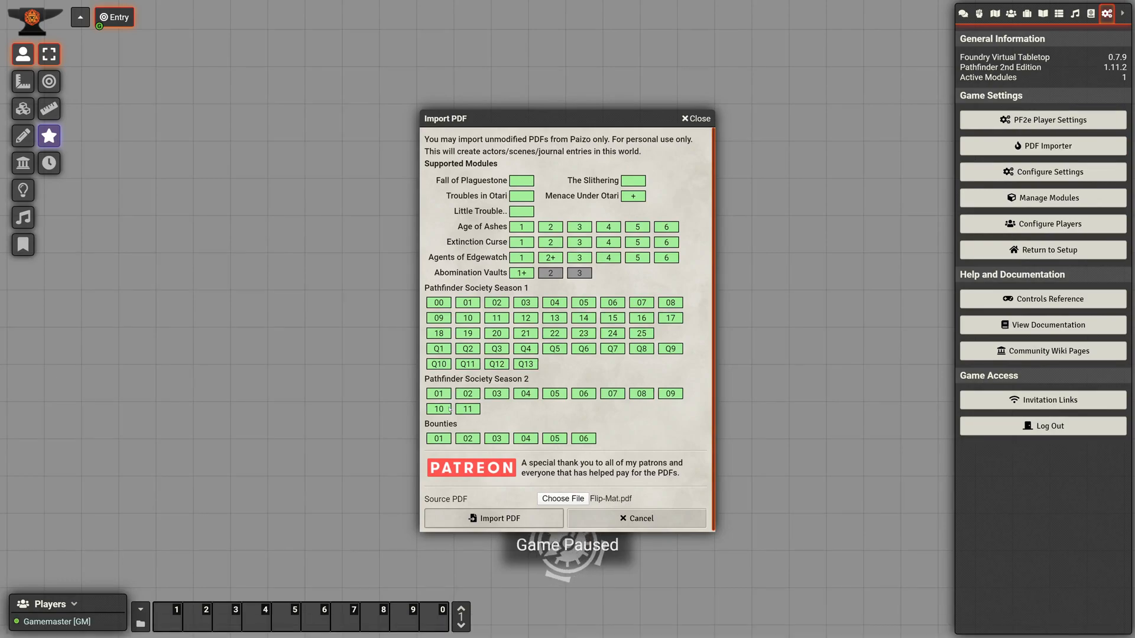
click(493, 518)
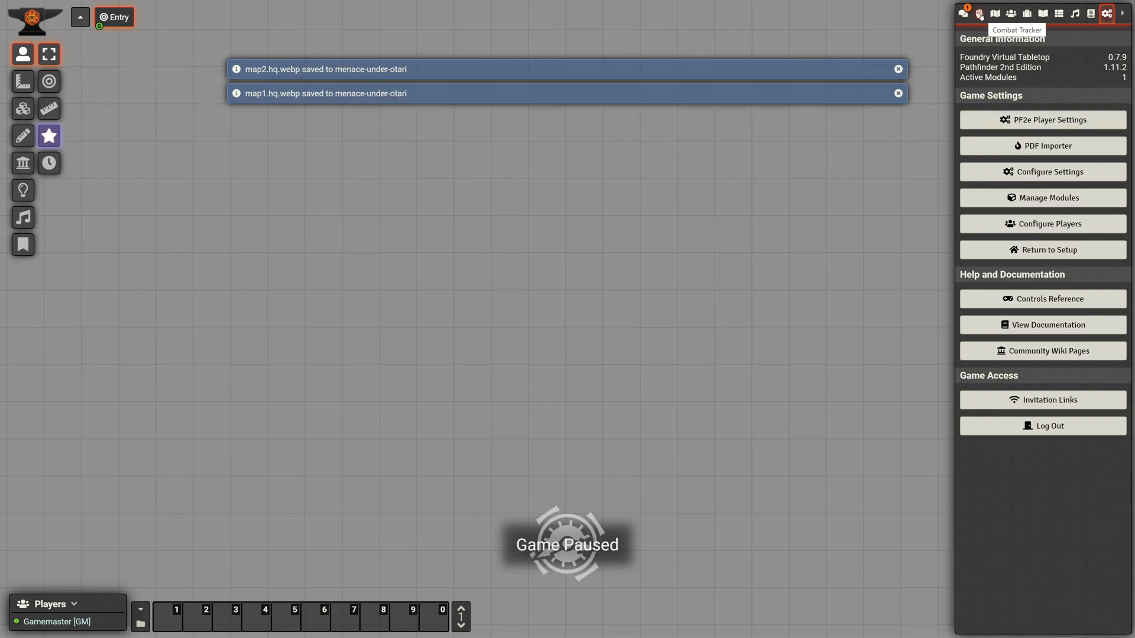
Step: Return to Scenes and view the newly imported First Level scene with its configuration
click(962, 13)
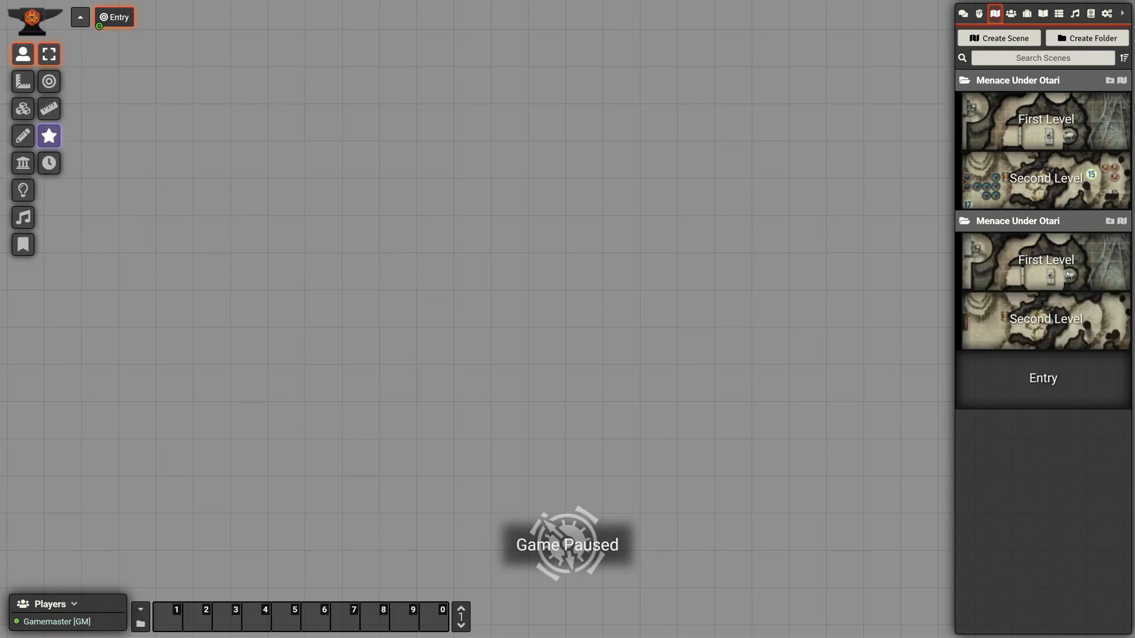
double_click(1042, 119)
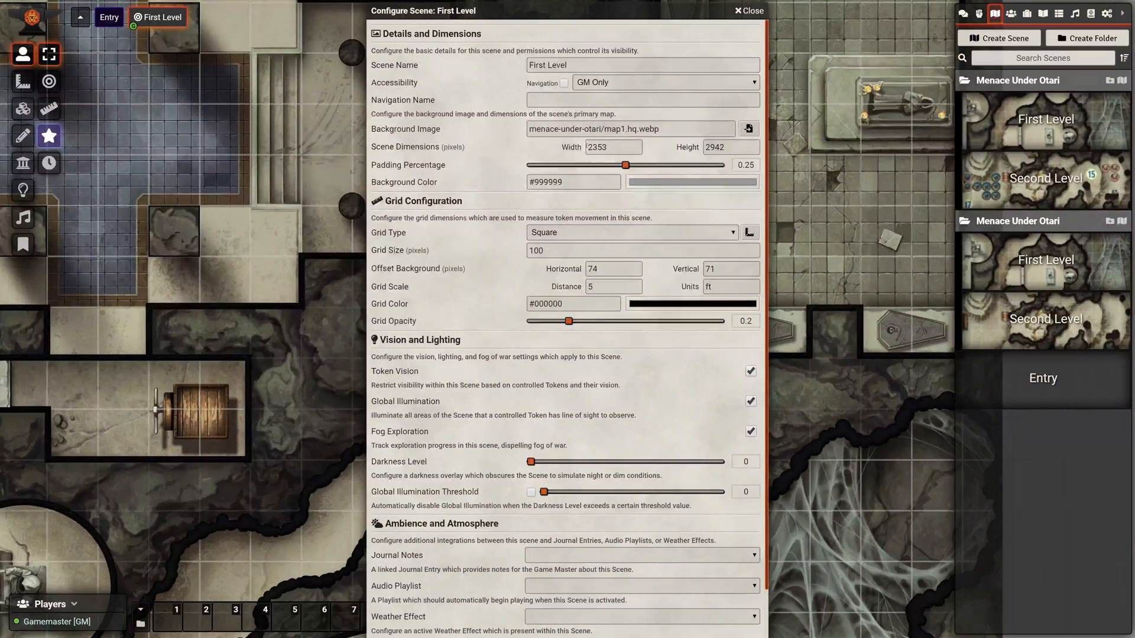
Step: Note the imported scene's width and vertical offset values, leaving its settings unchanged
click(611, 147)
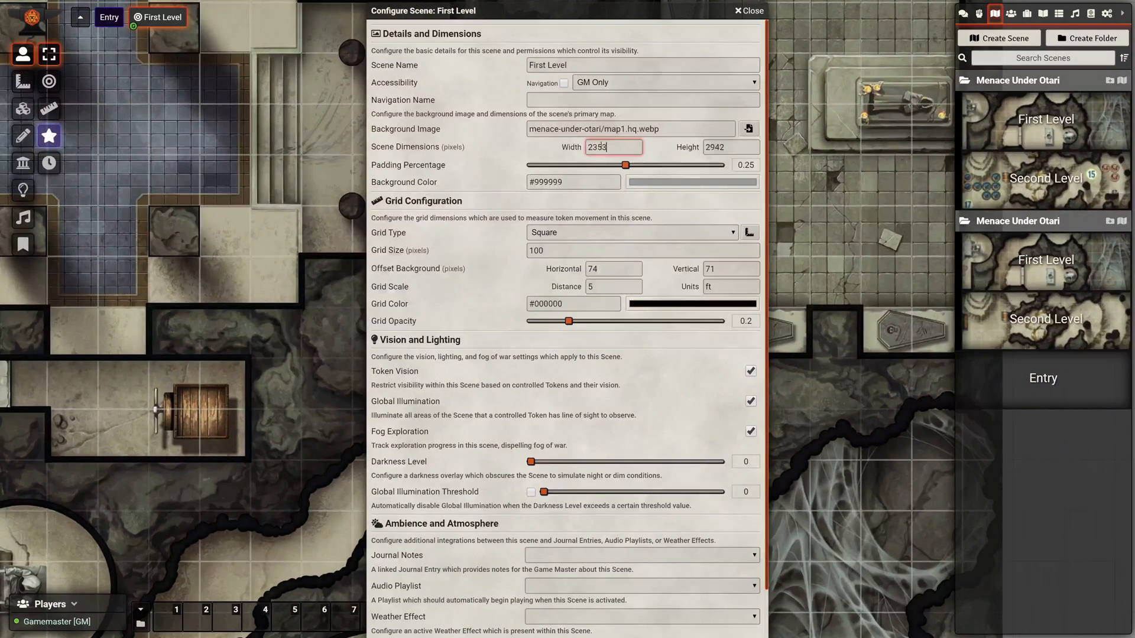
click(730, 146)
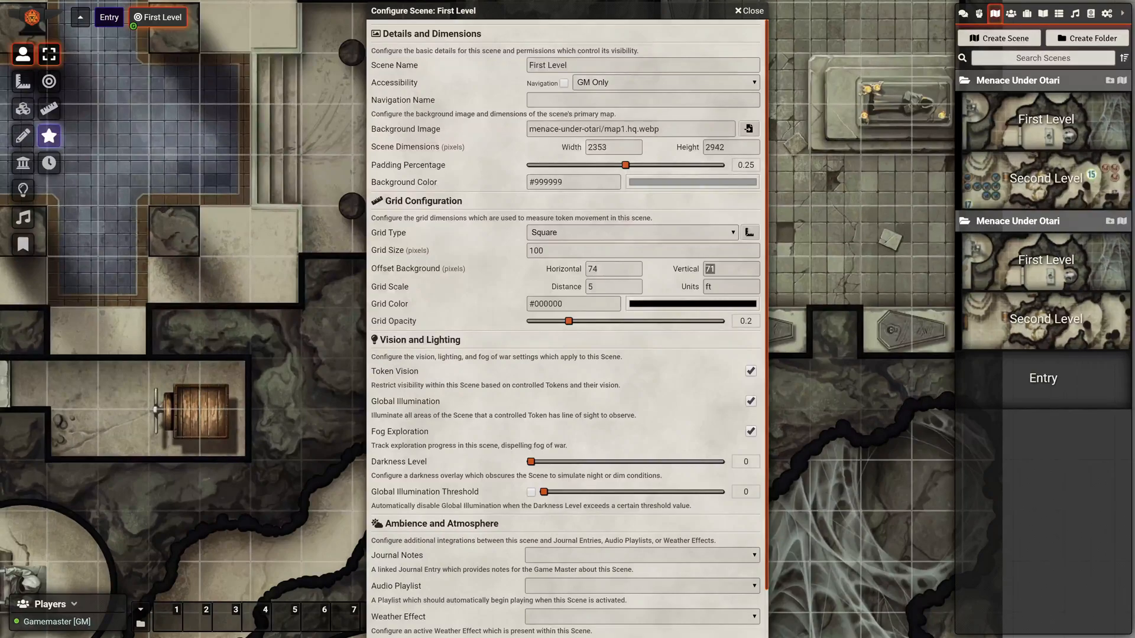
click(747, 11)
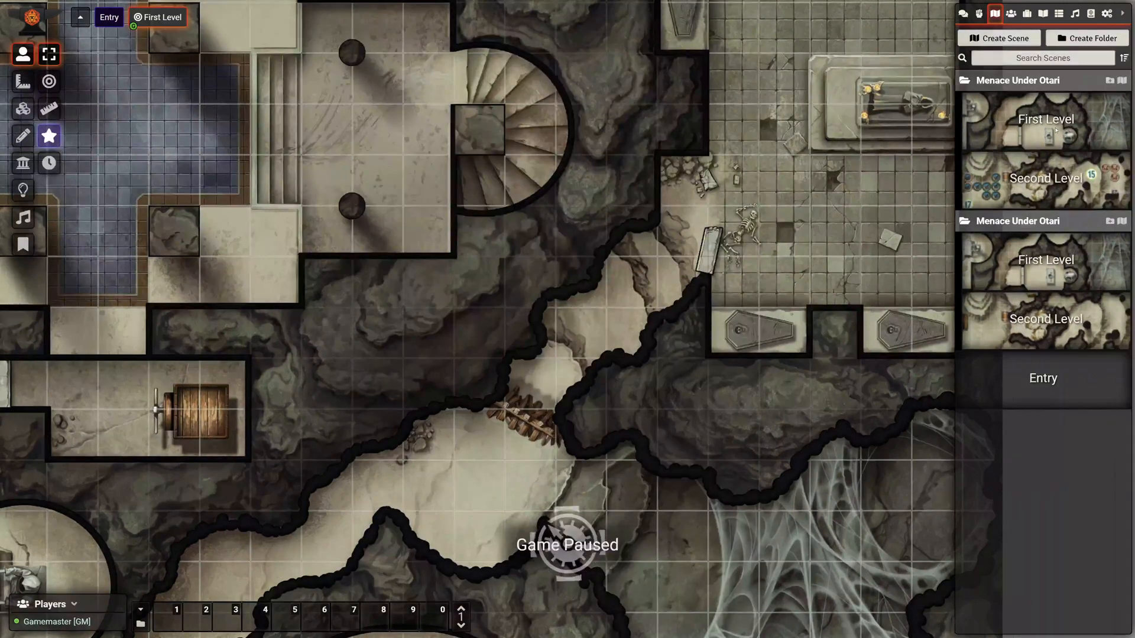
Step: Set the original First Level scene to map1.hq.webp, height 2942, horizontal offset 74, and save
click(995, 199)
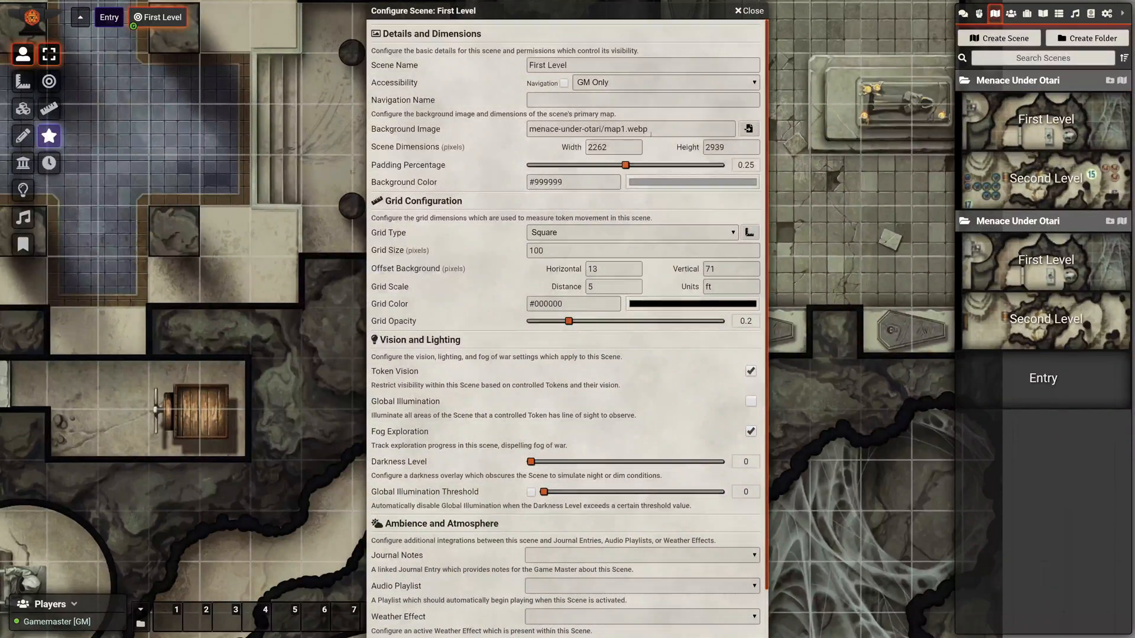
click(747, 129)
text(2)
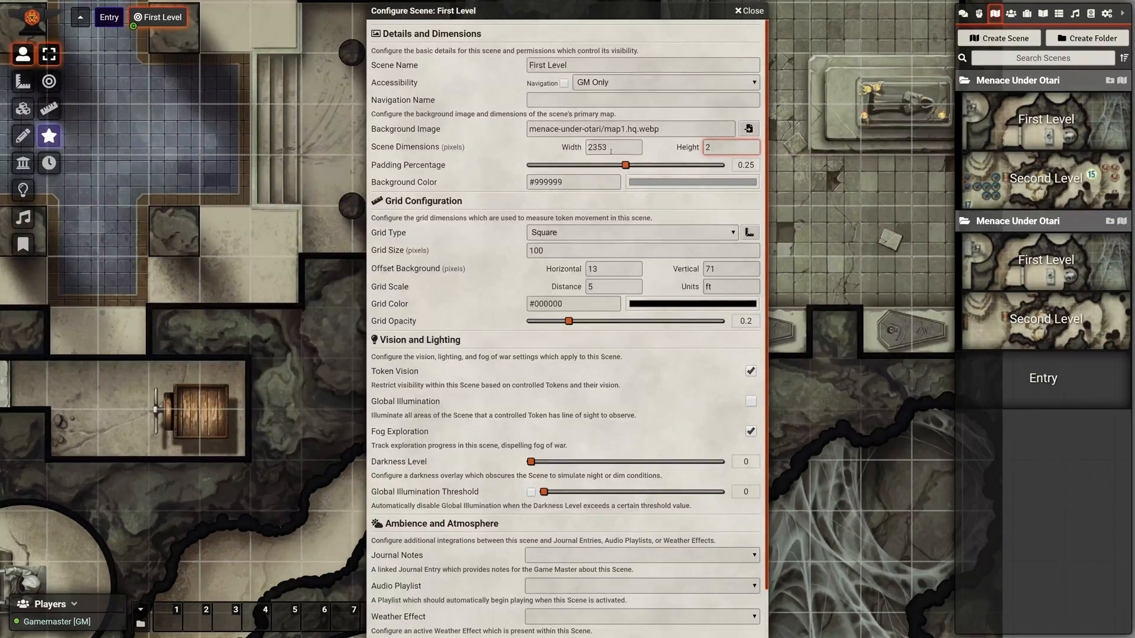
text(942)
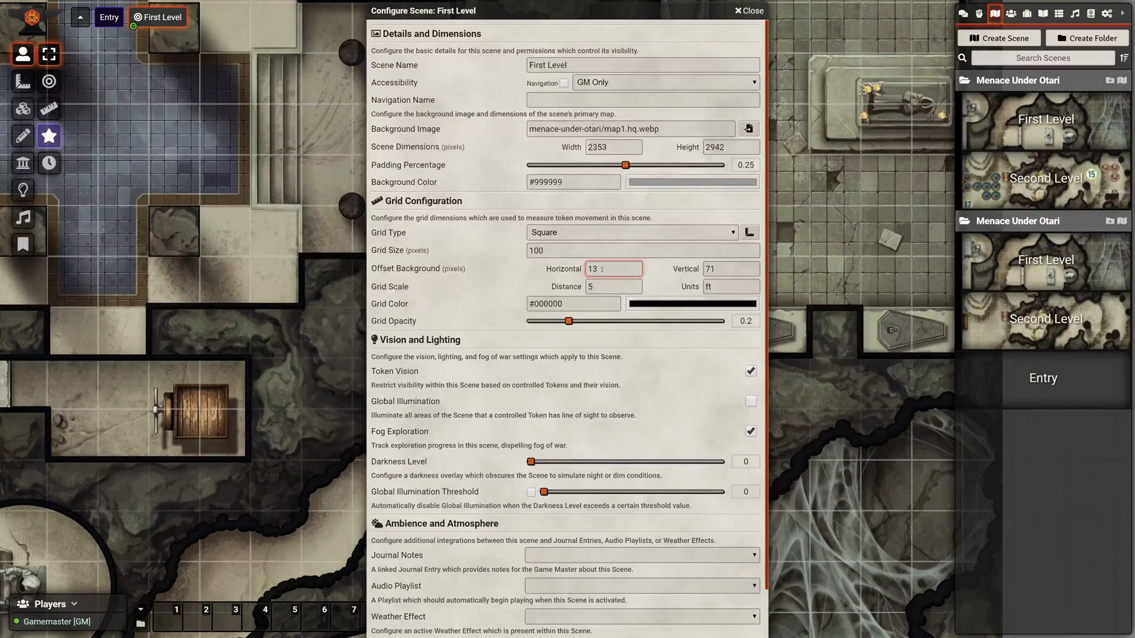
click(731, 269)
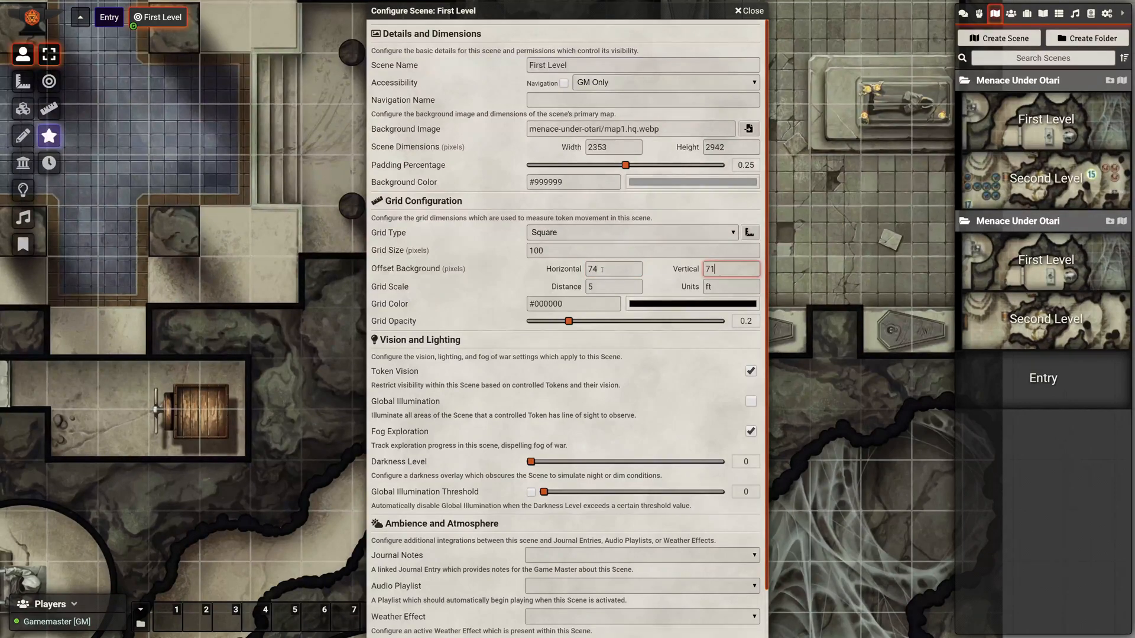
key(Enter)
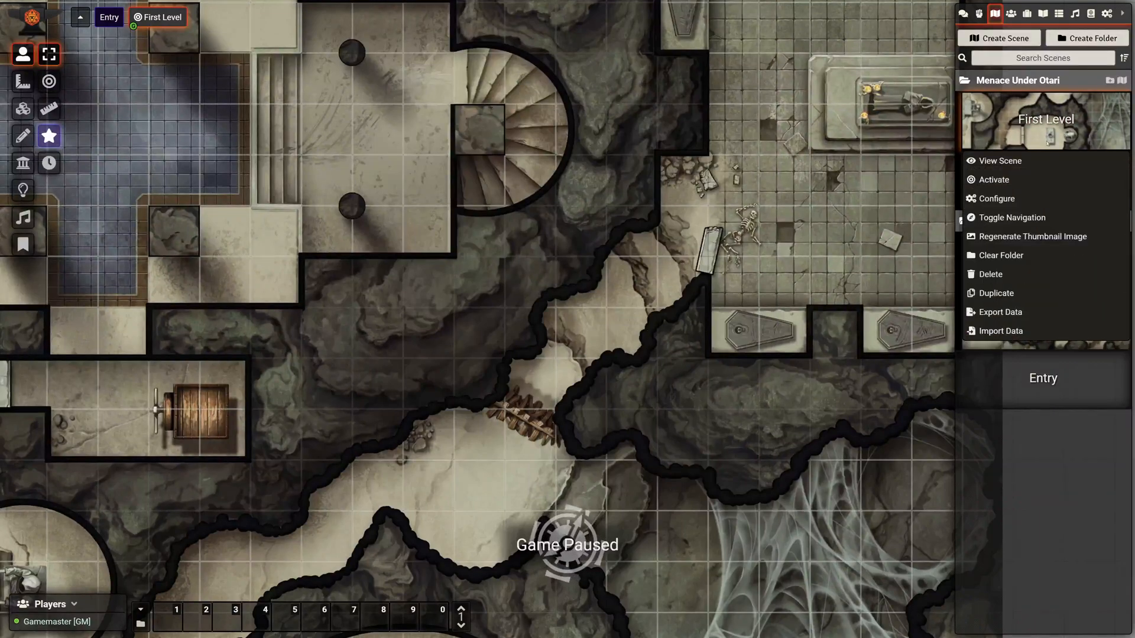
Step: View the updated original First Level scene and show its walls over the high-quality map
click(1000, 161)
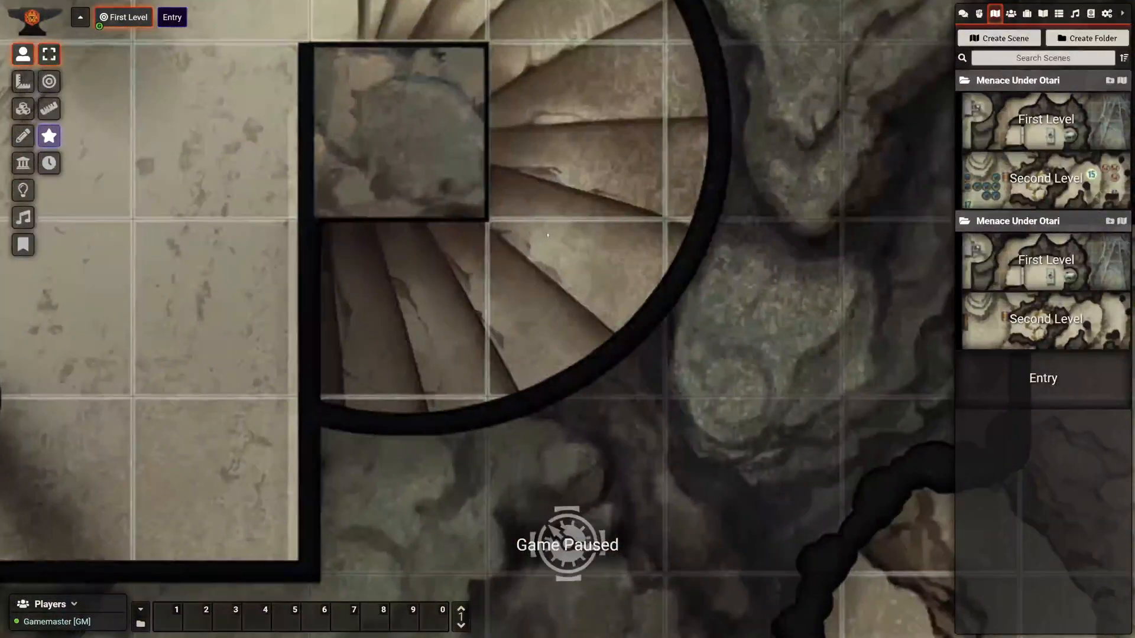
click(22, 164)
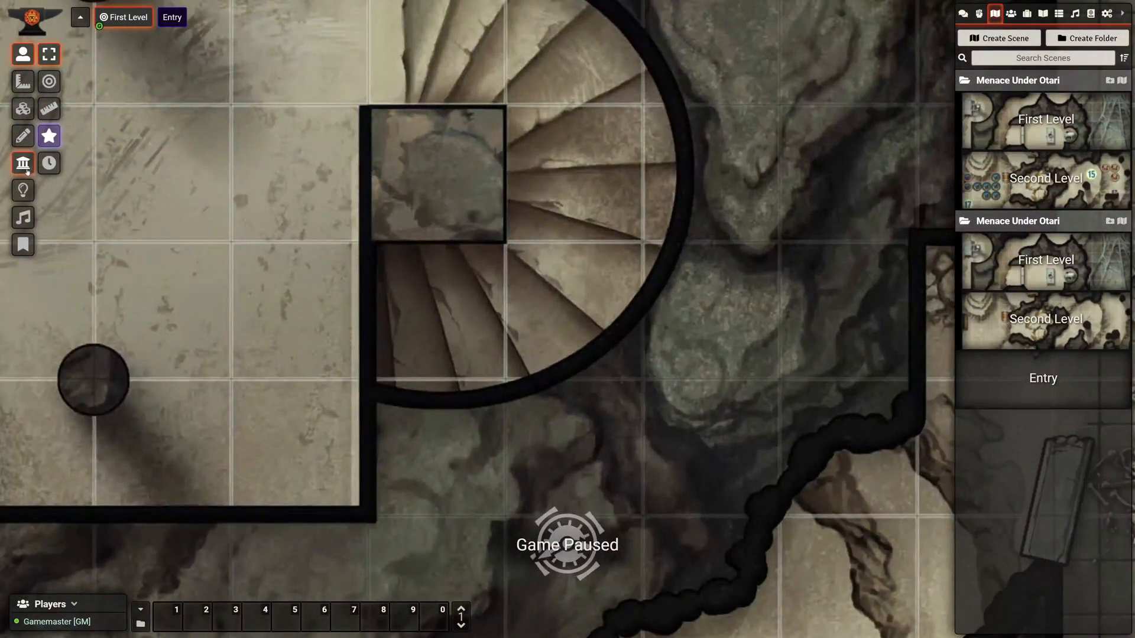
click(22, 81)
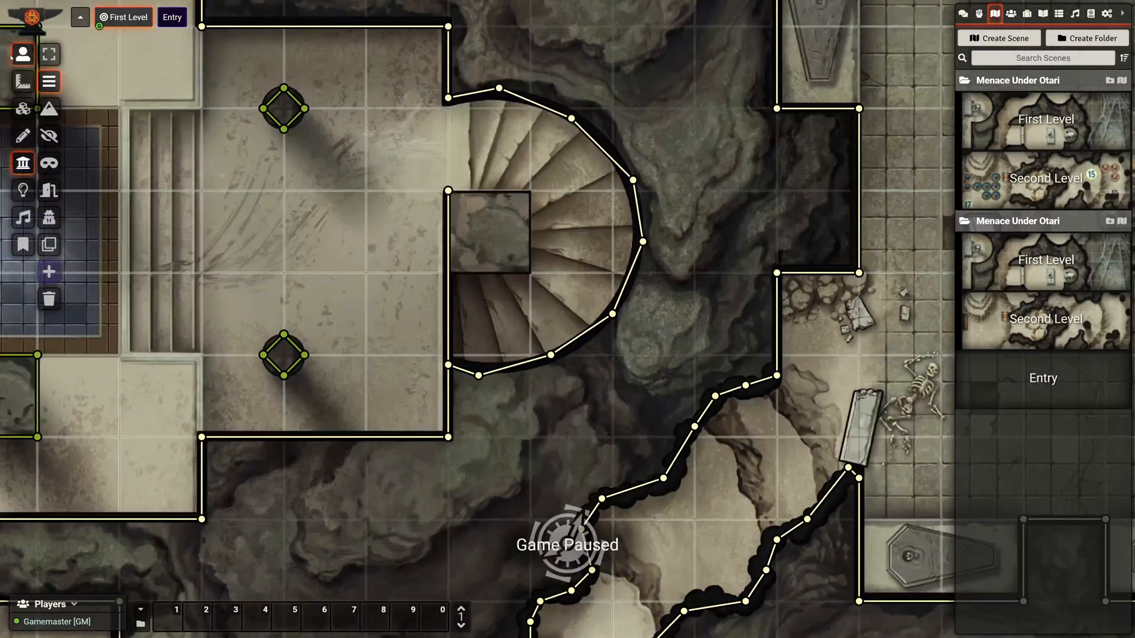